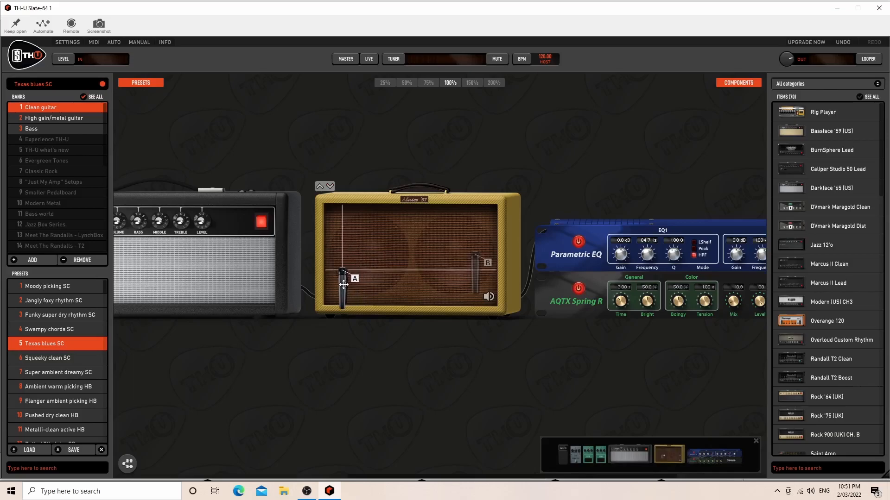
# Dismiss the plug-in and sends menu in the Pro Tools Mix window.
pyautogui.click(329, 492)
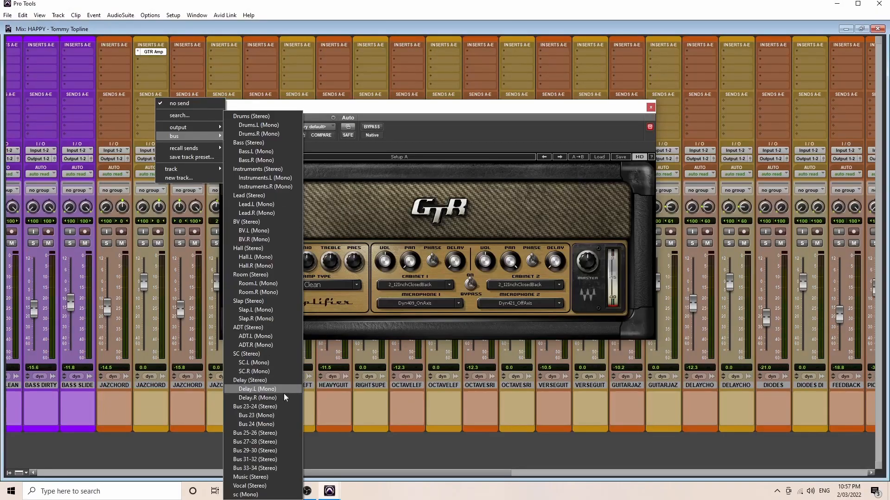
pyautogui.moveTo(278, 424)
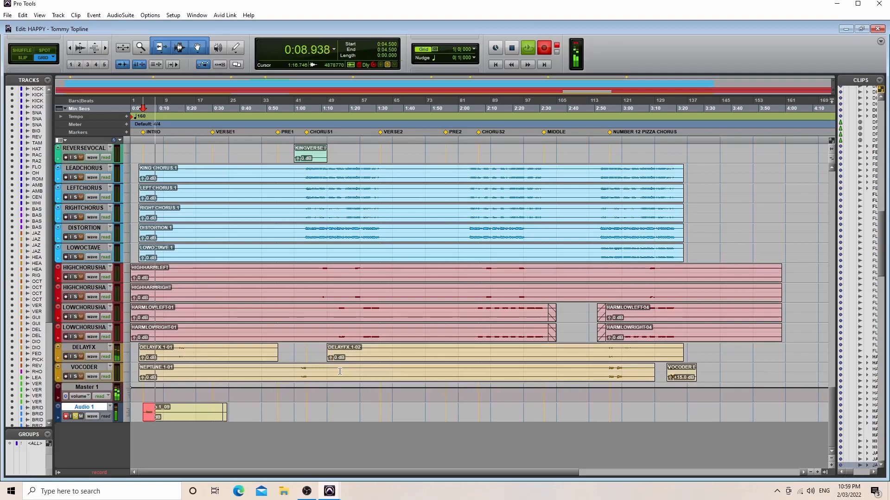
# Scroll the example rack down to the guitar audio track, then switch to Document 2.
pyautogui.click(328, 491)
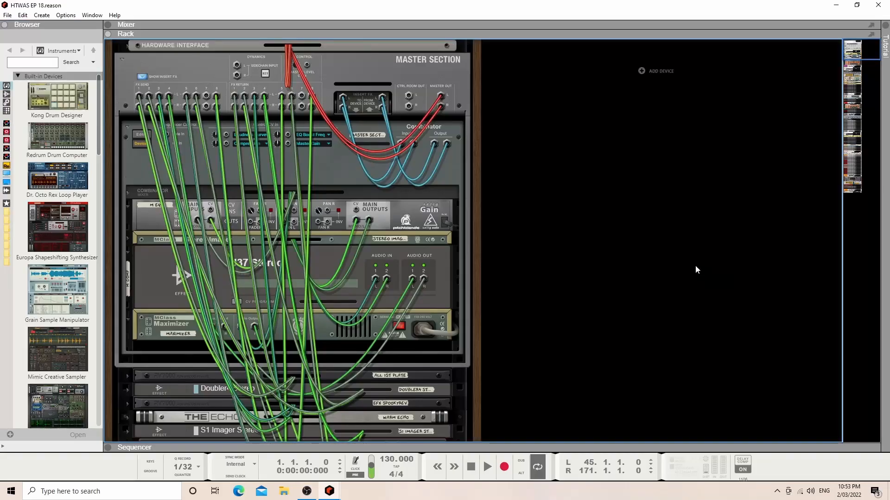
pyautogui.scroll(-3)
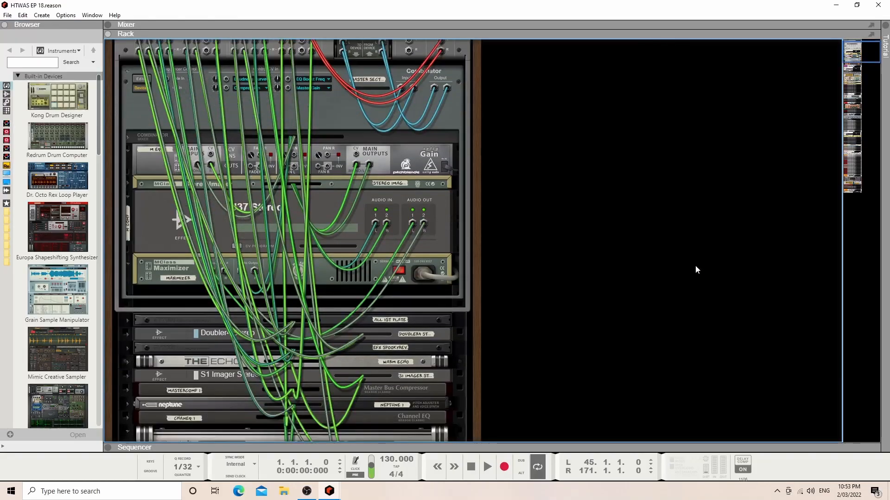
pyautogui.scroll(-3)
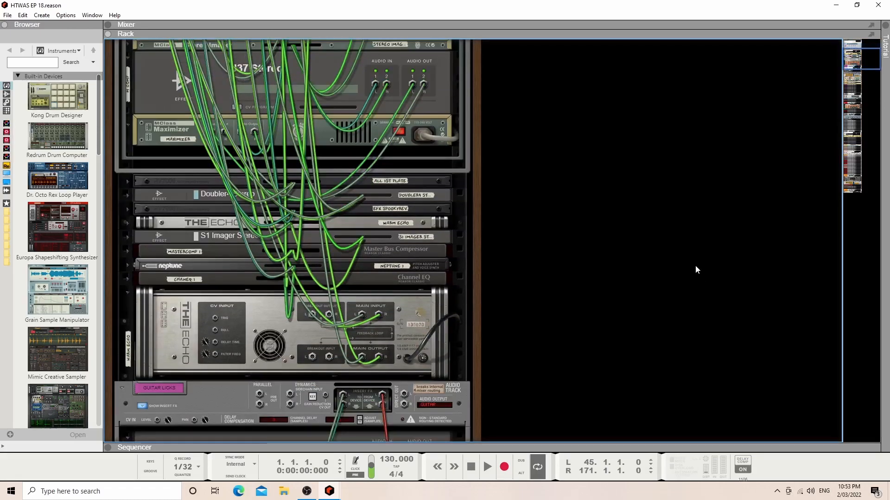
pyautogui.scroll(-3)
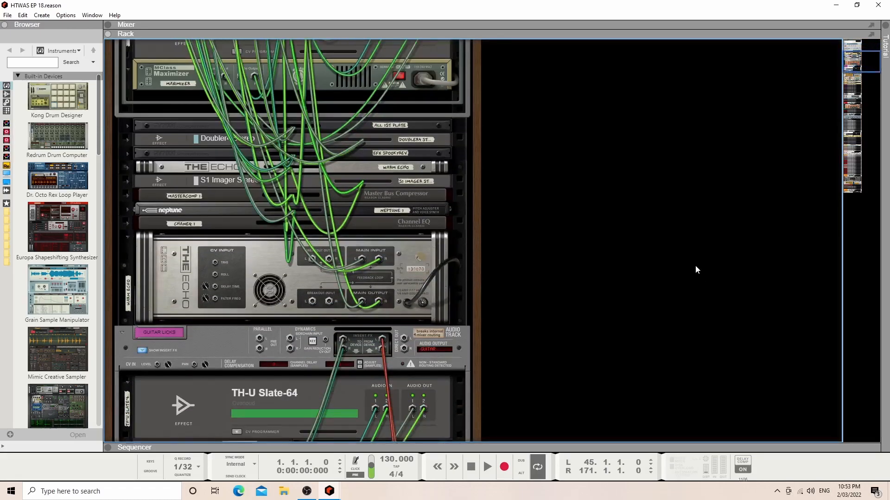
pyautogui.scroll(-3)
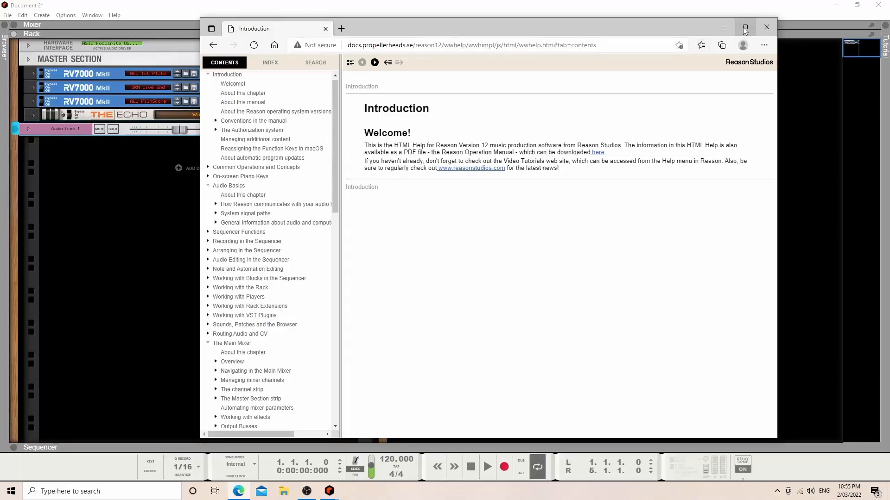
pyautogui.click(745, 27)
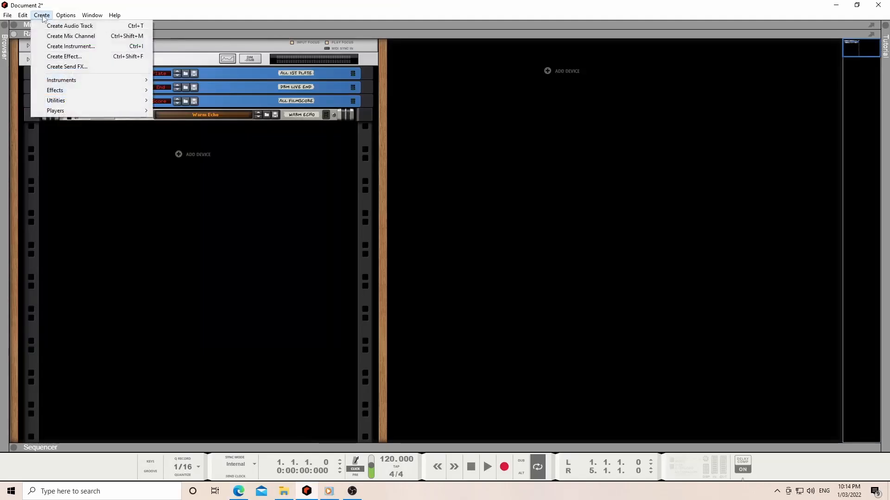
# Create a mix channel and recolour it pink through its Track Color menu.
pyautogui.click(69, 25)
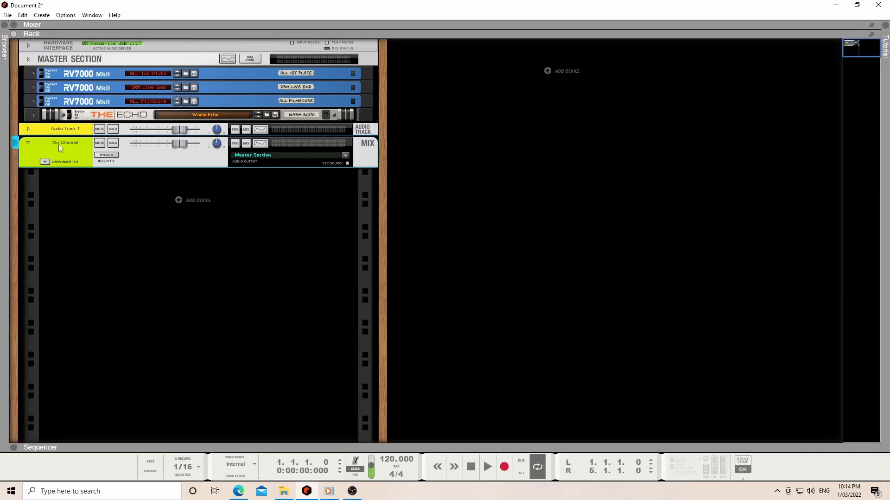
pyautogui.moveTo(60, 141)
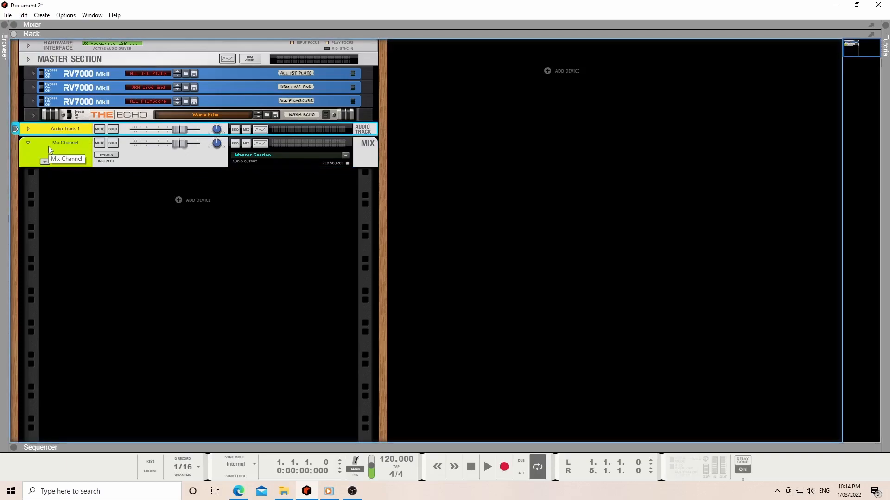
pyautogui.rightClick(65, 142)
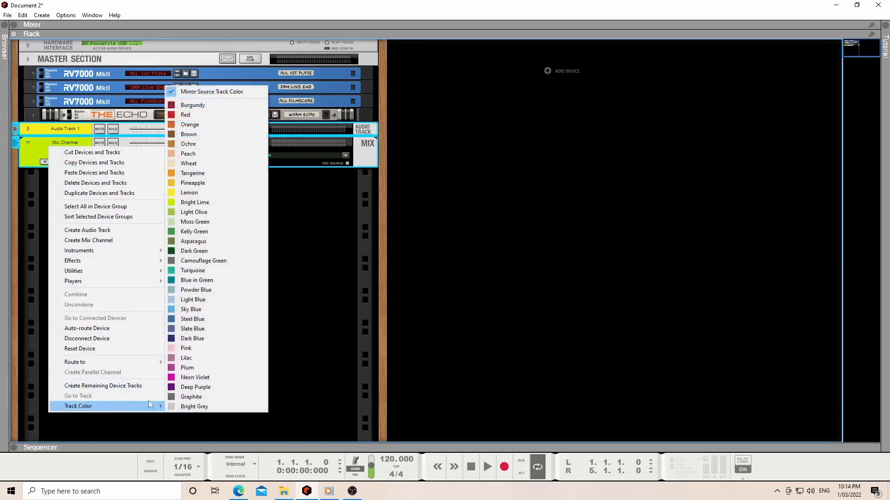
pyautogui.click(186, 348)
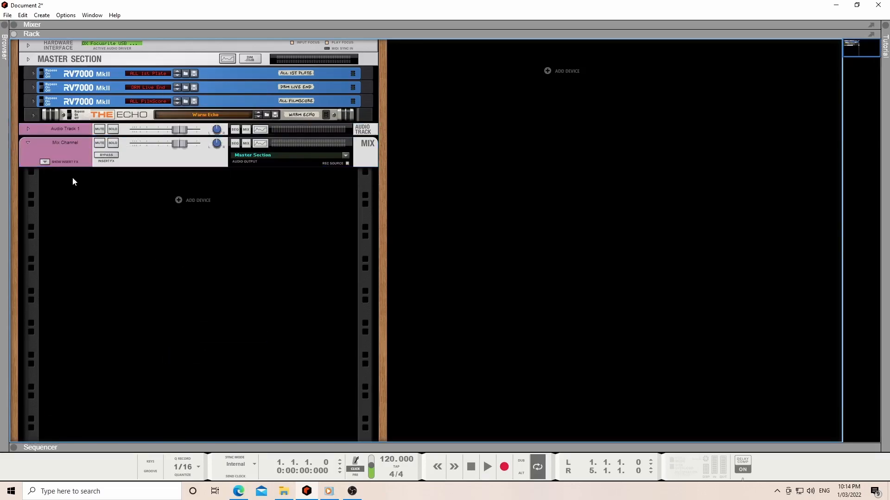
pyautogui.moveTo(176, 209)
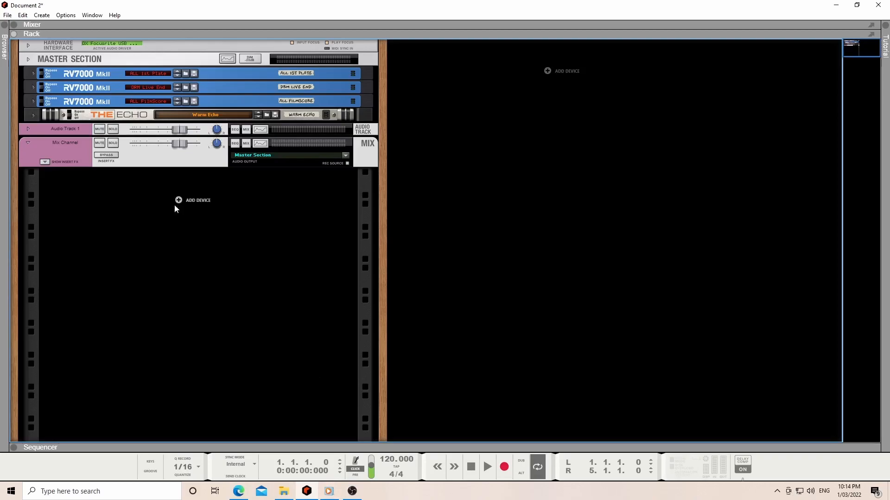
# Expand the mix channel's Insert FX section and bring up the insert area's context menu.
pyautogui.click(45, 162)
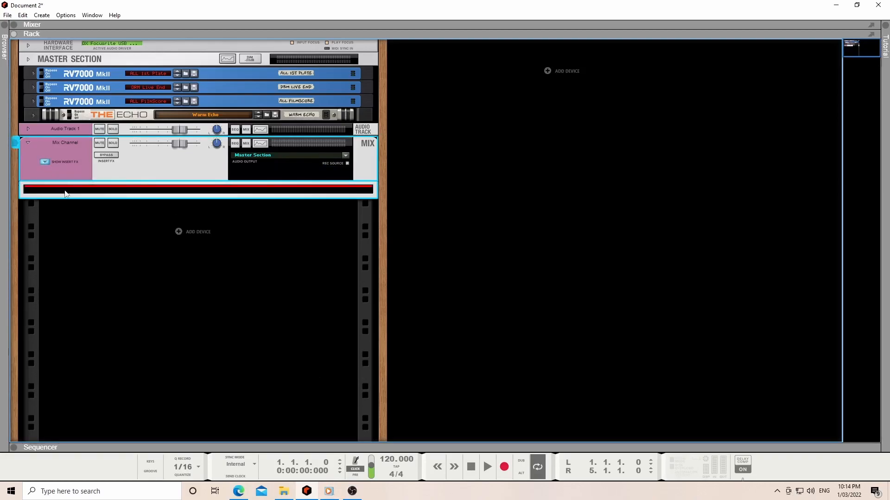
pyautogui.rightClick(65, 192)
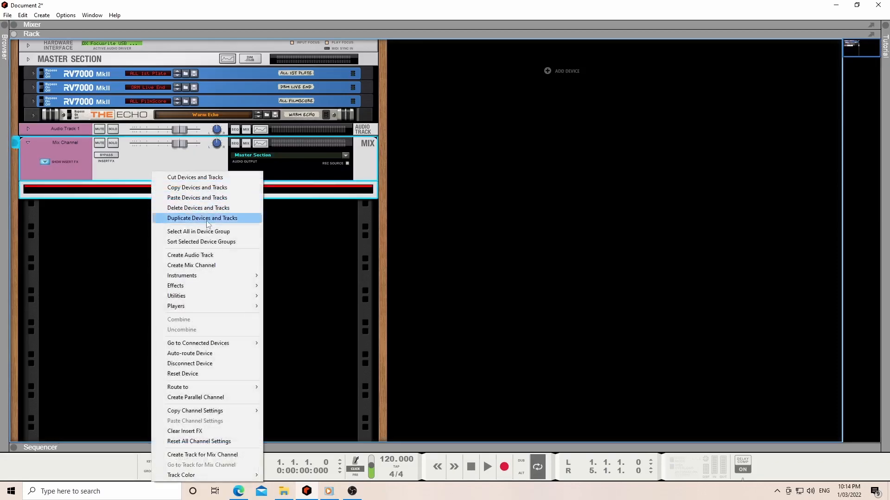
pyautogui.moveTo(175, 285)
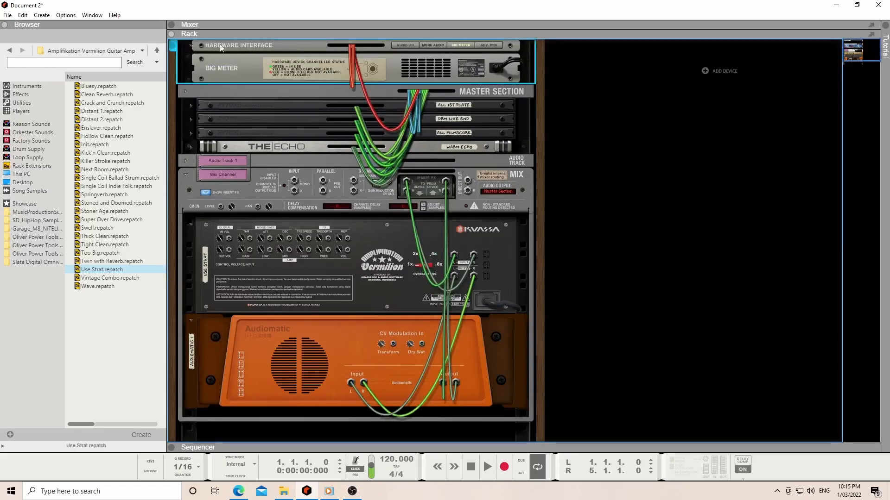
# Expand the Hardware Interface to reveal its audio inputs and scroll down the rack.
pyautogui.click(404, 46)
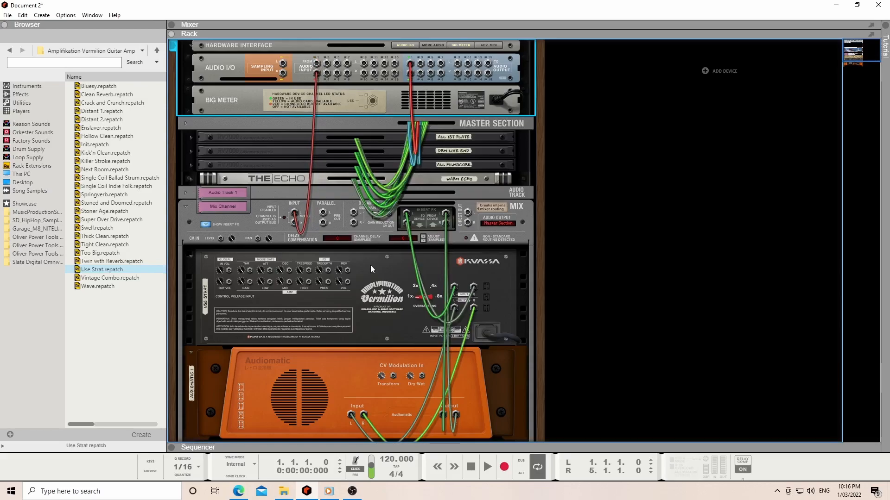
pyautogui.scroll(-3)
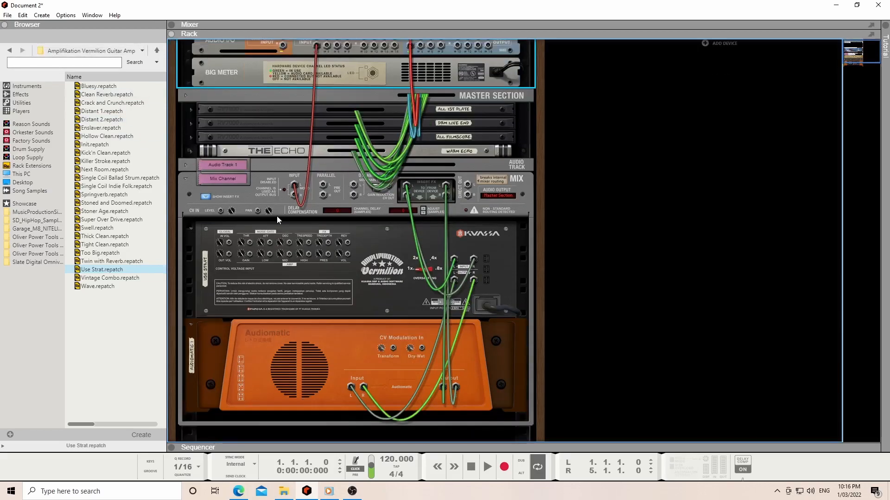
pyautogui.moveTo(263, 294)
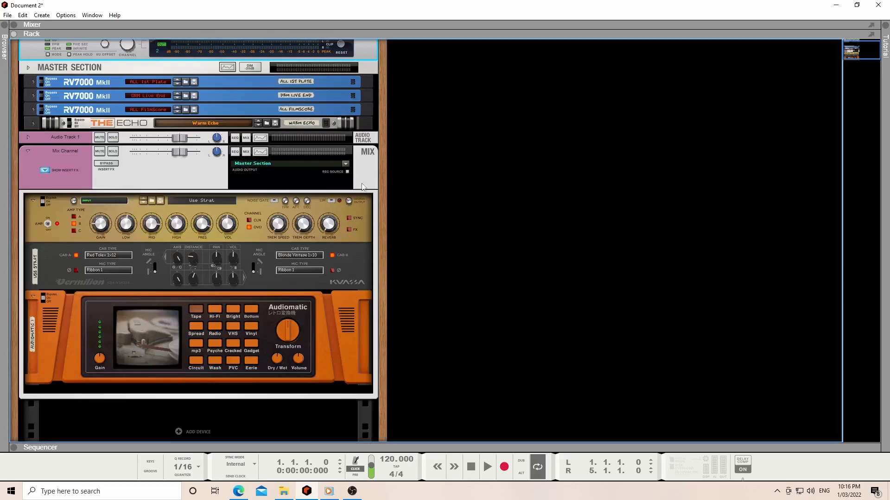
pyautogui.moveTo(348, 175)
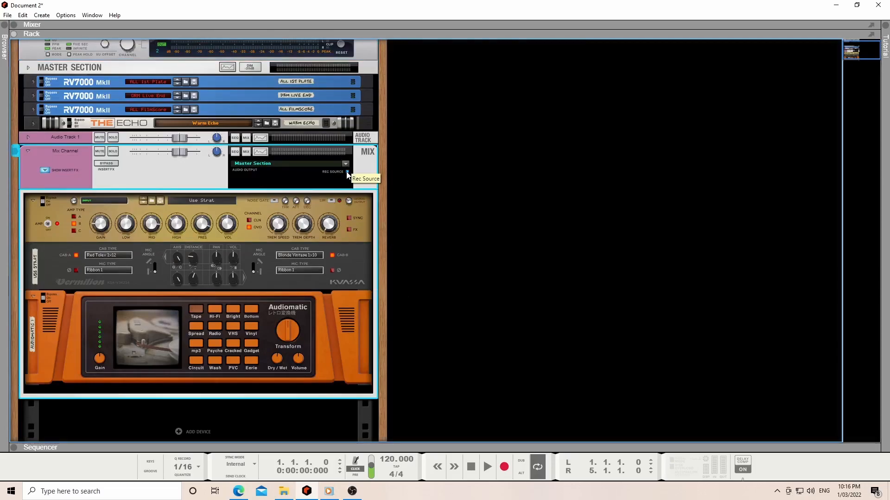
pyautogui.moveTo(372, 180)
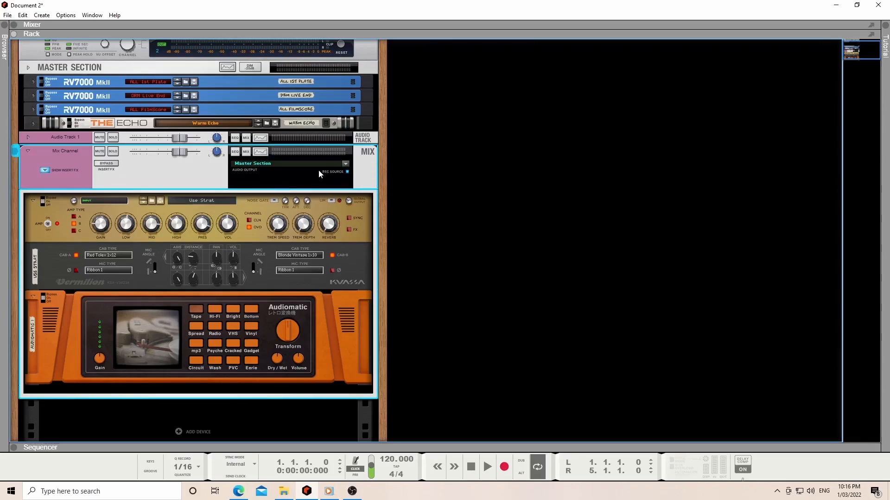
# Show the Sequencer panel below the rack.
pyautogui.click(40, 447)
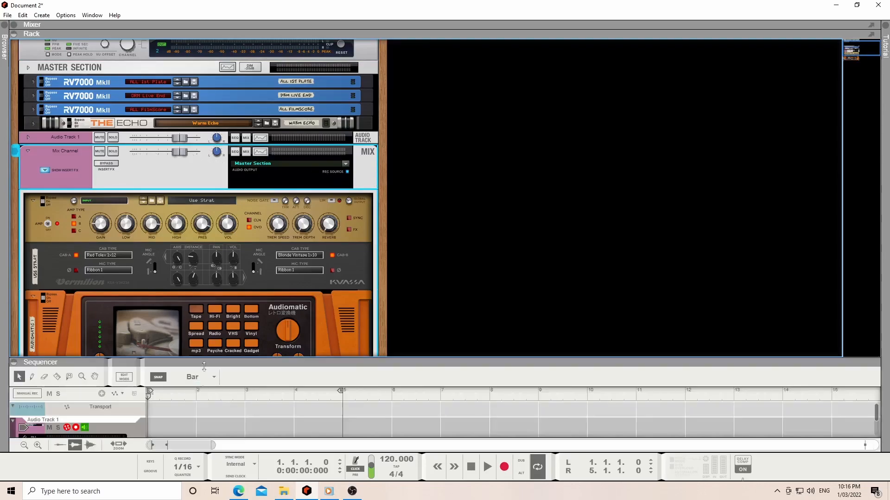
# Maximize the sequencer and set Audio Track 1's input to Mix Channel Left.
pyautogui.click(31, 34)
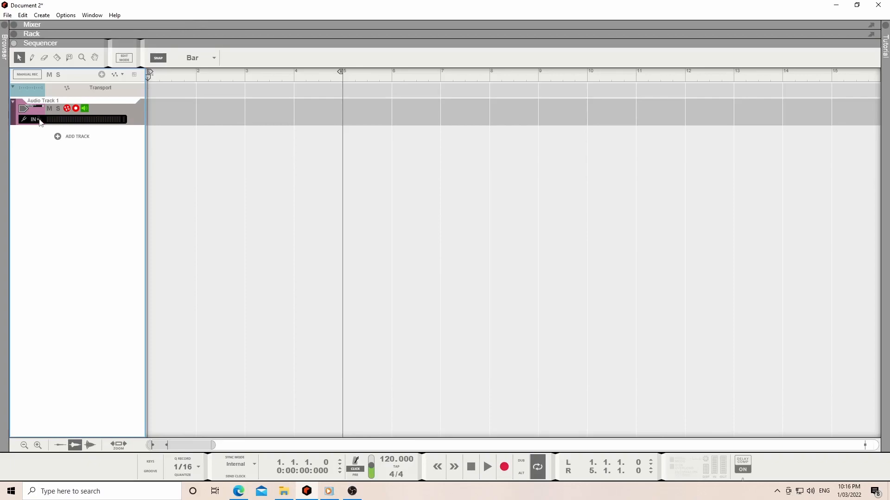
pyautogui.click(35, 119)
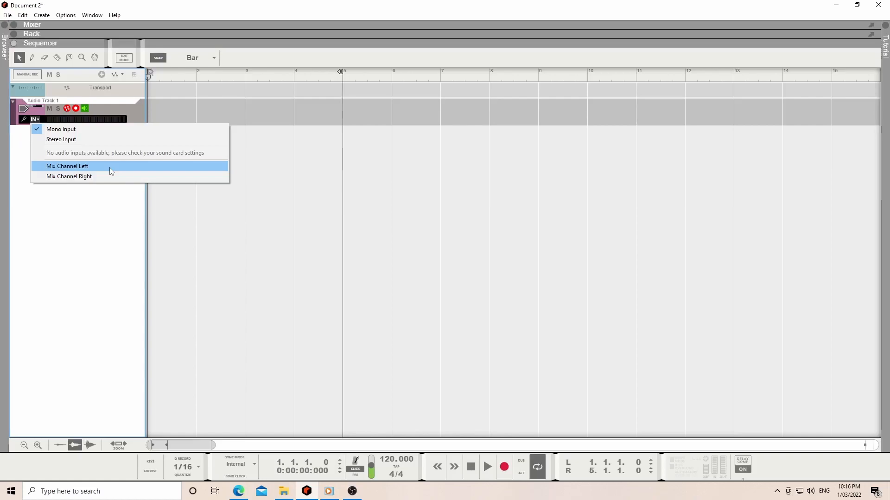
pyautogui.click(67, 166)
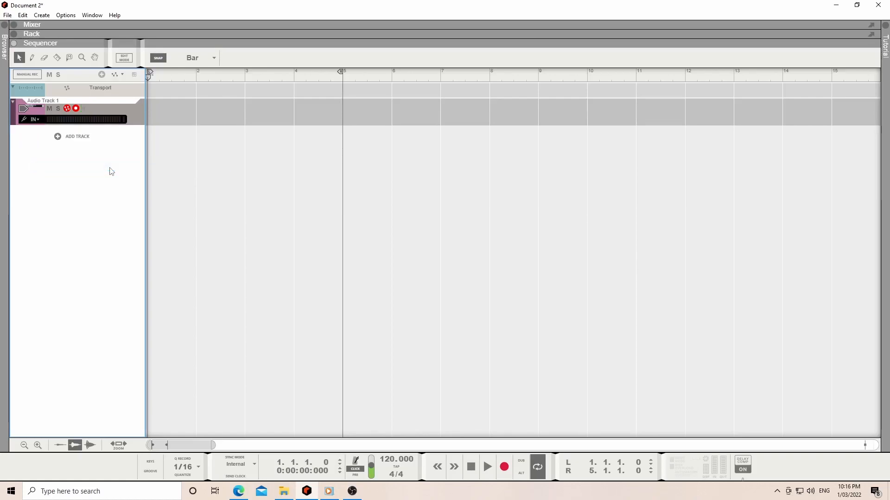
pyautogui.moveTo(247, 208)
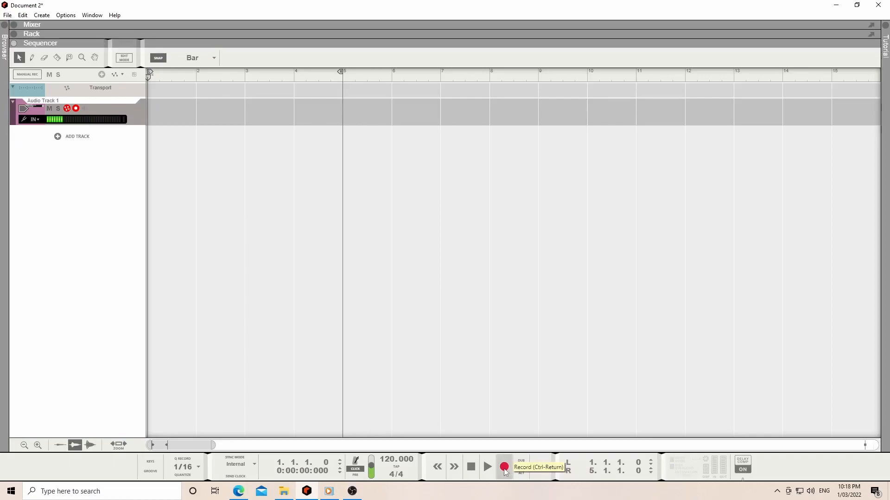
# Record about six bars of guitar onto Audio Track 1, then stop the transport.
pyautogui.click(503, 467)
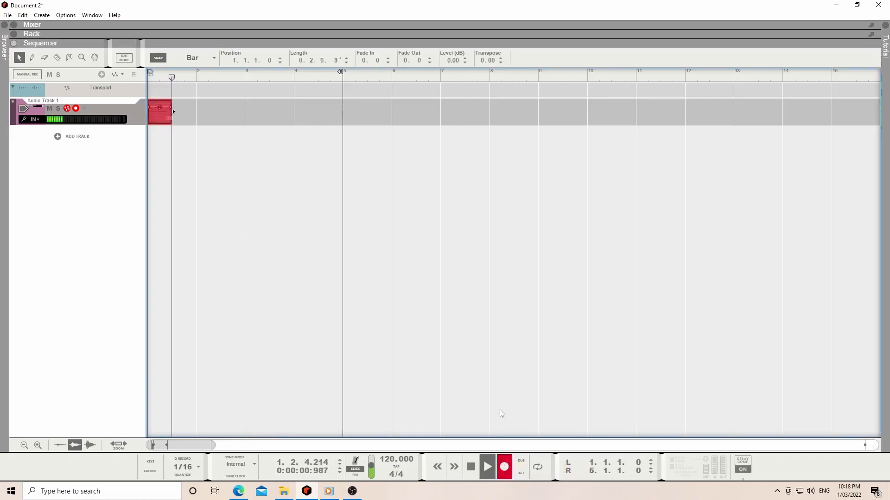
pyautogui.moveTo(173, 111); pyautogui.dragTo(221, 111)
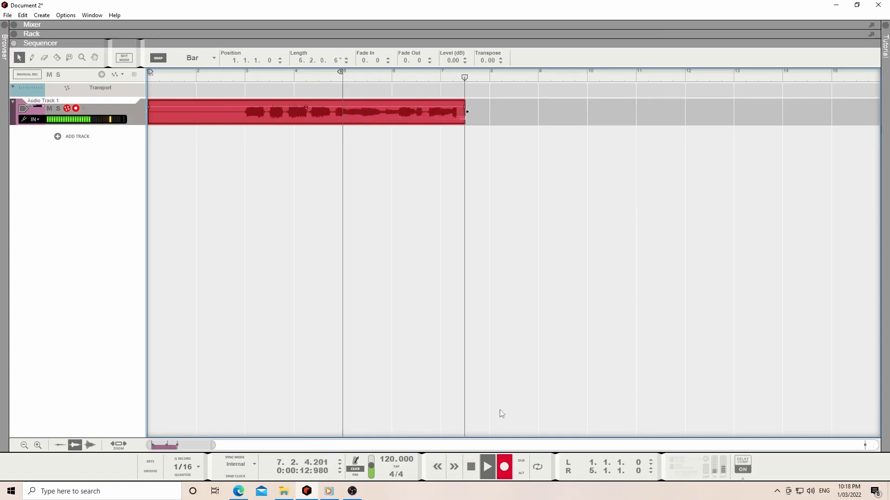
pyautogui.click(32, 25)
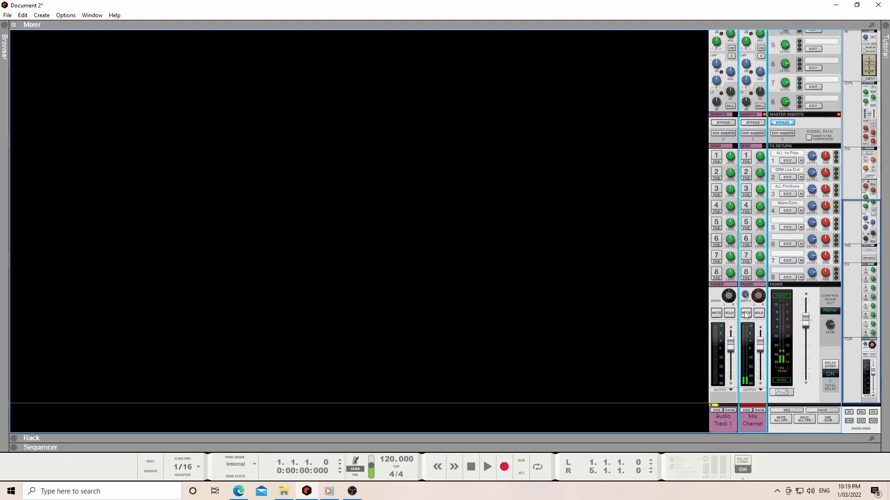
# Mute the Mix Channel strip in the Mixer view.
pyautogui.click(746, 313)
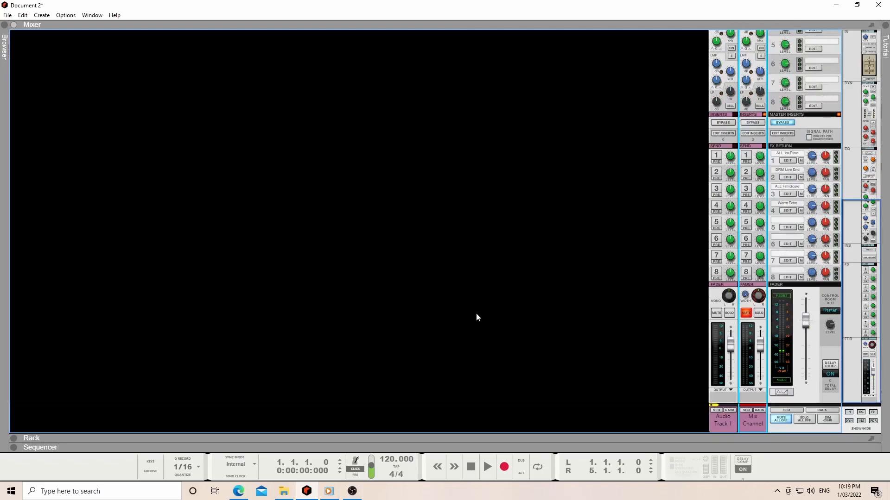
pyautogui.moveTo(19, 390)
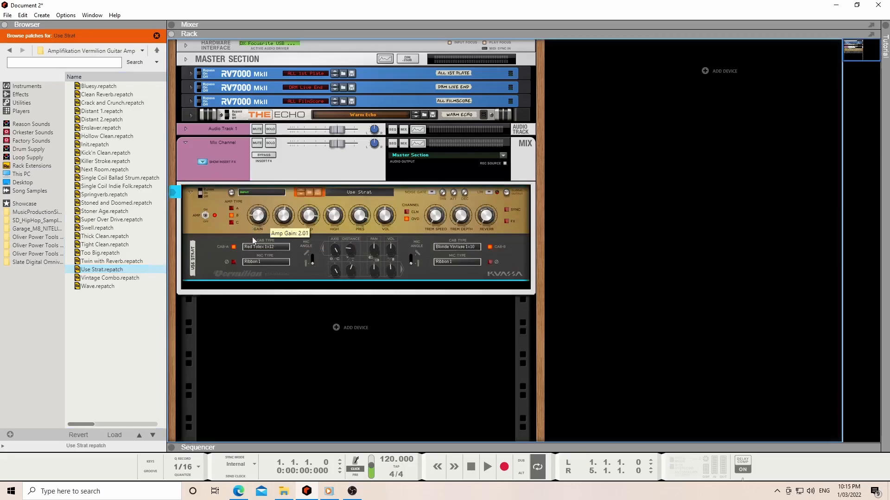
pyautogui.moveTo(205, 267)
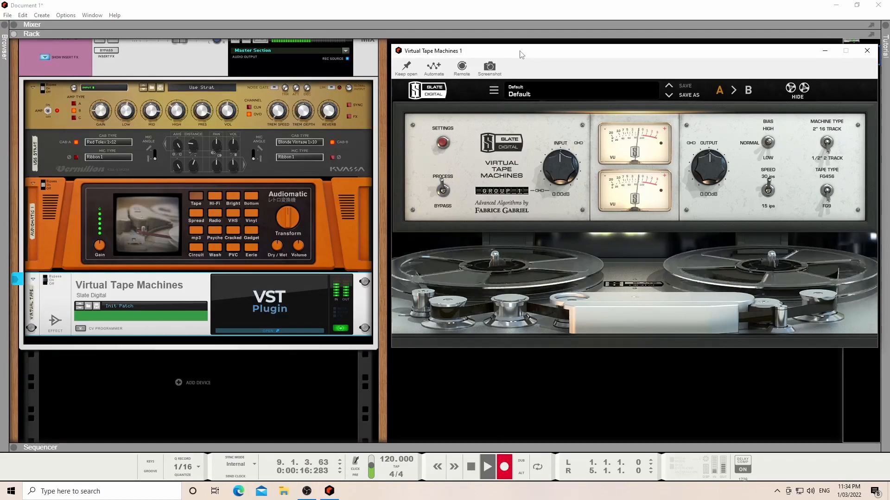
# Audition the Vermilion patches Next Room and Single Coil Ballad Strum, settling on Thick Clean.
pyautogui.click(866, 51)
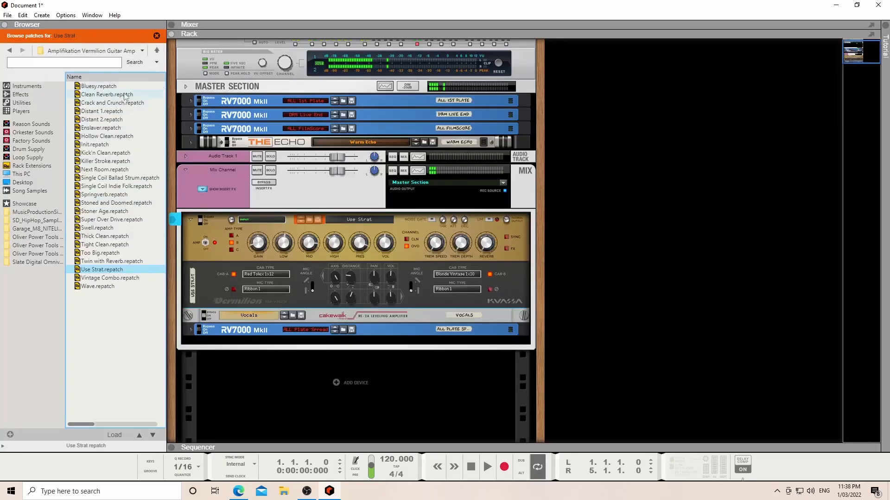
pyautogui.click(105, 161)
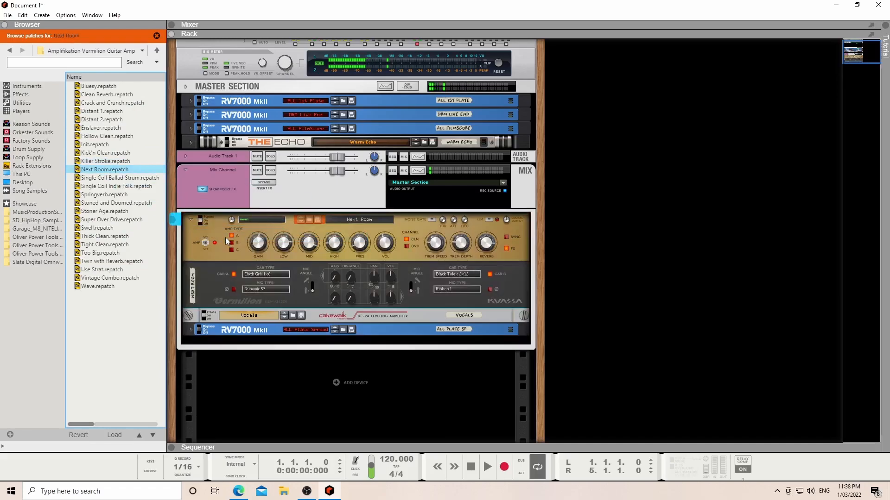
pyautogui.click(119, 177)
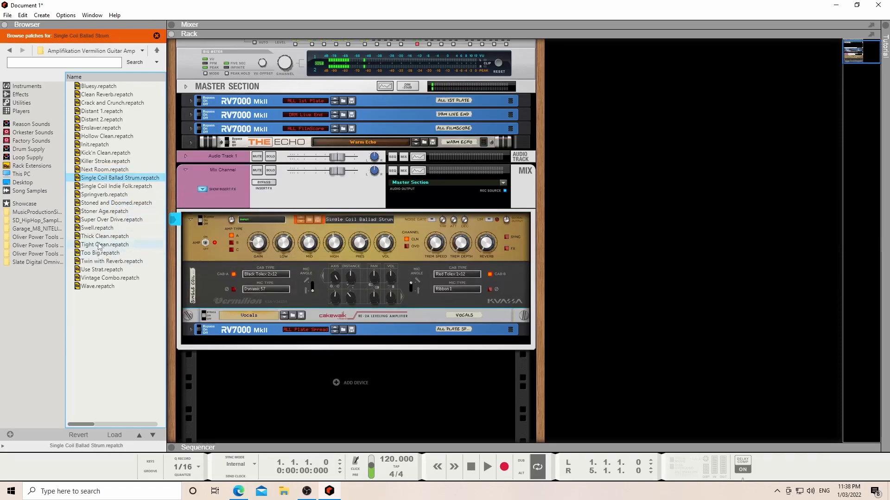
pyautogui.click(106, 236)
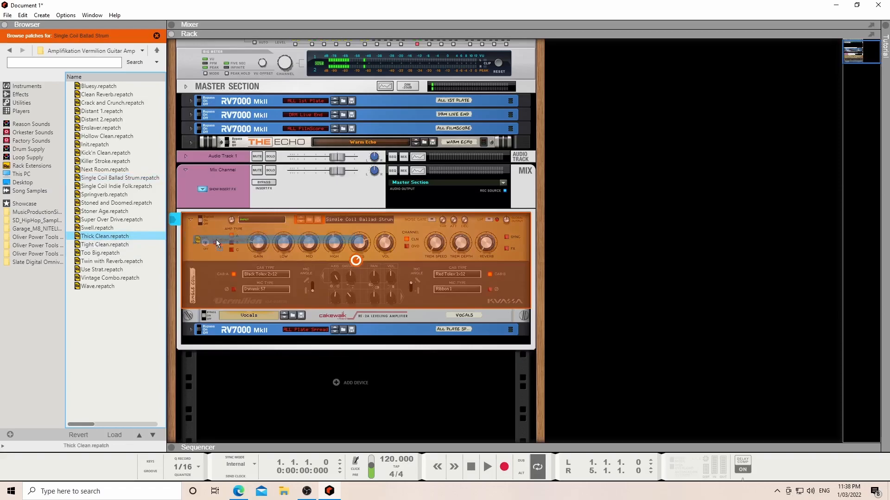